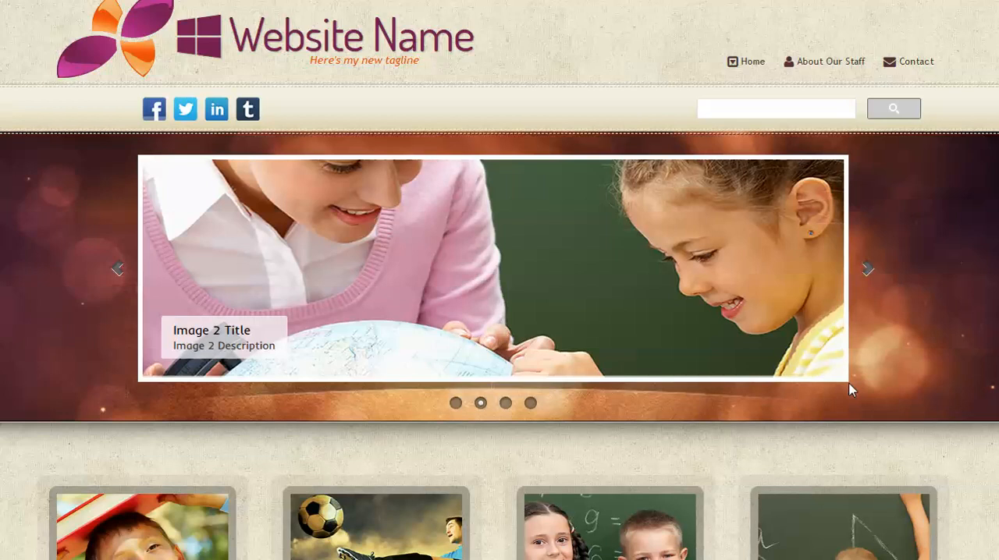
- In Design view, compare the 990×390 golf photos with the original 900×280 slide image
click(867, 269)
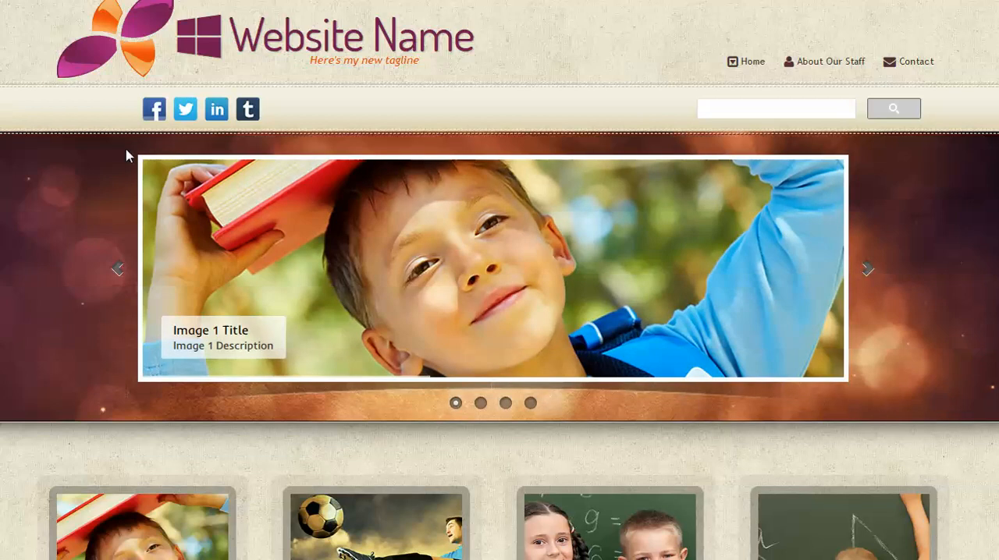
mouse_move(654, 422)
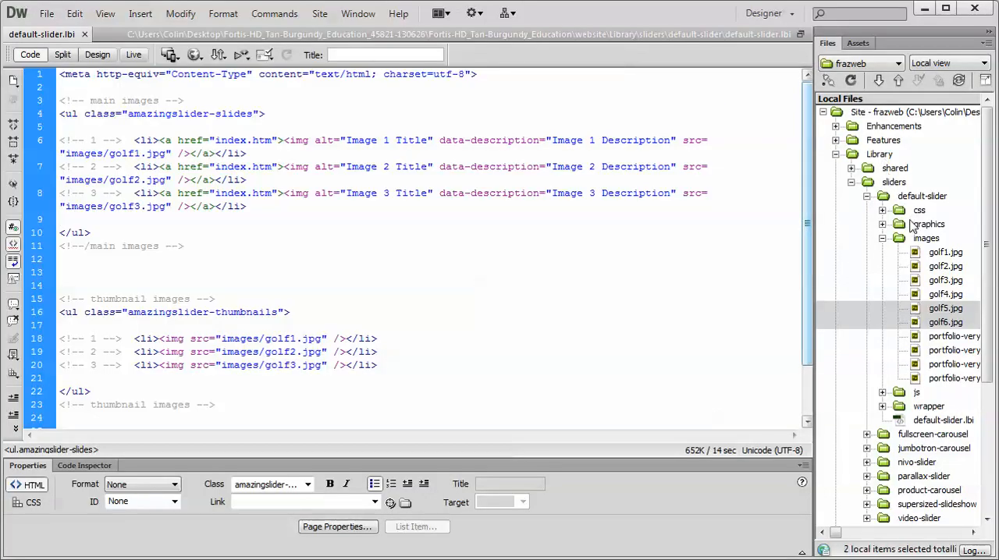
click(922, 195)
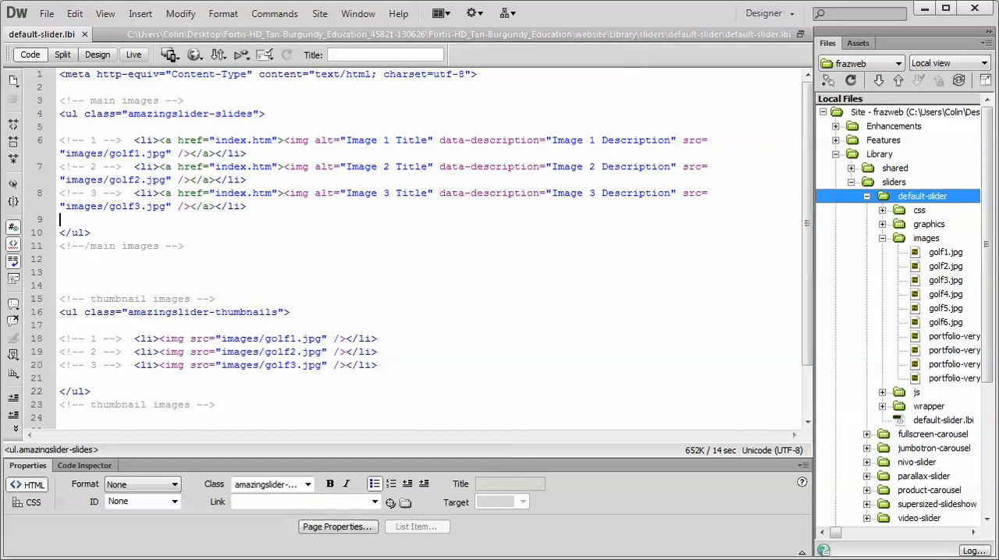
click(97, 54)
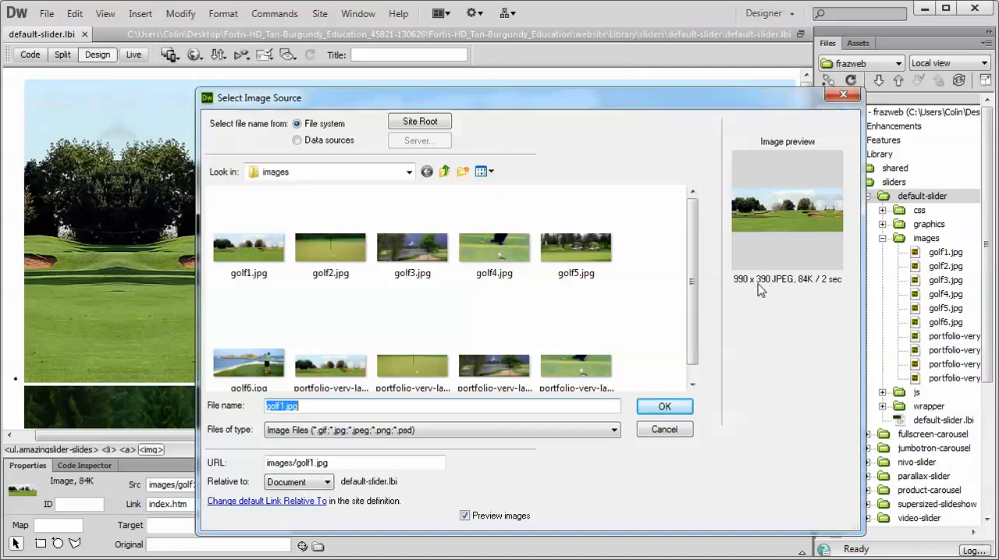
mouse_move(843, 95)
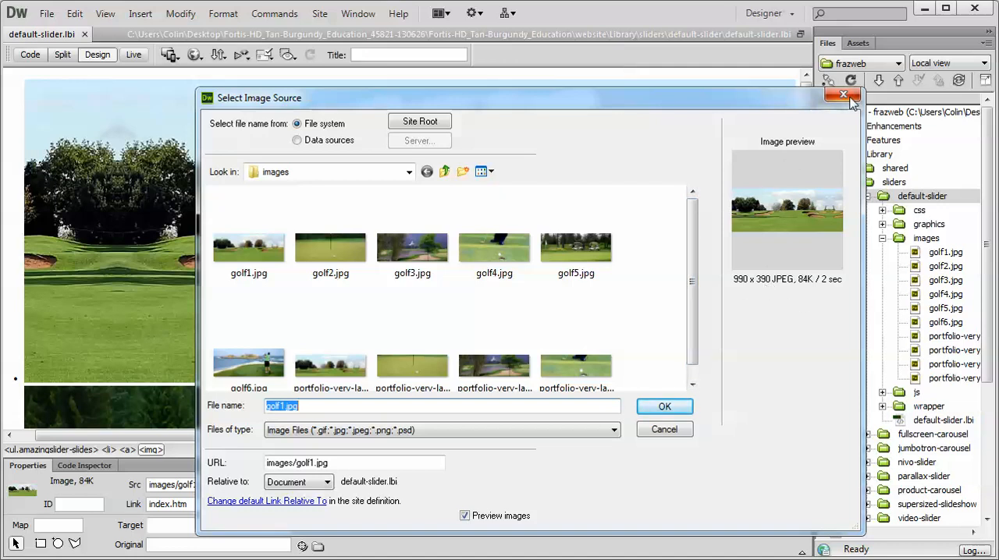
click(494, 351)
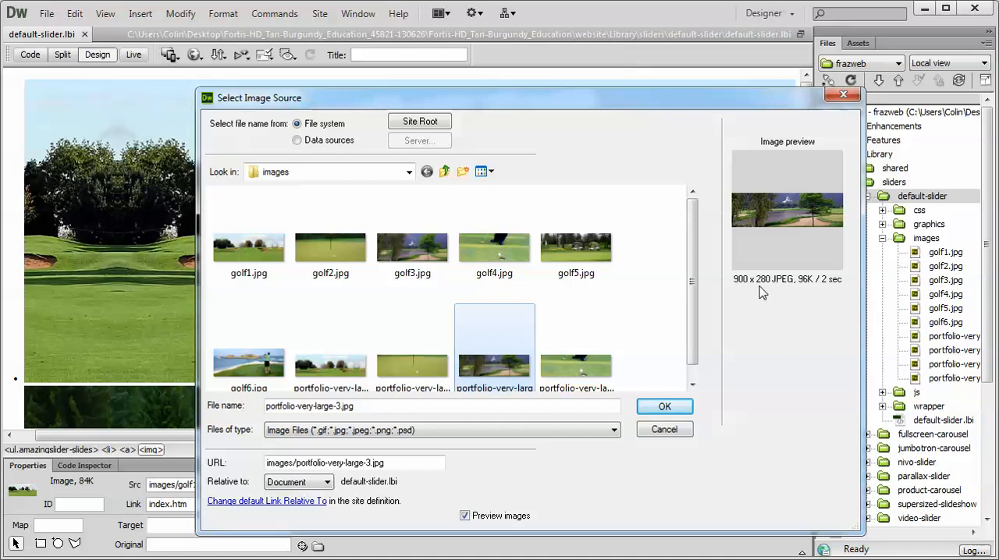
click(664, 407)
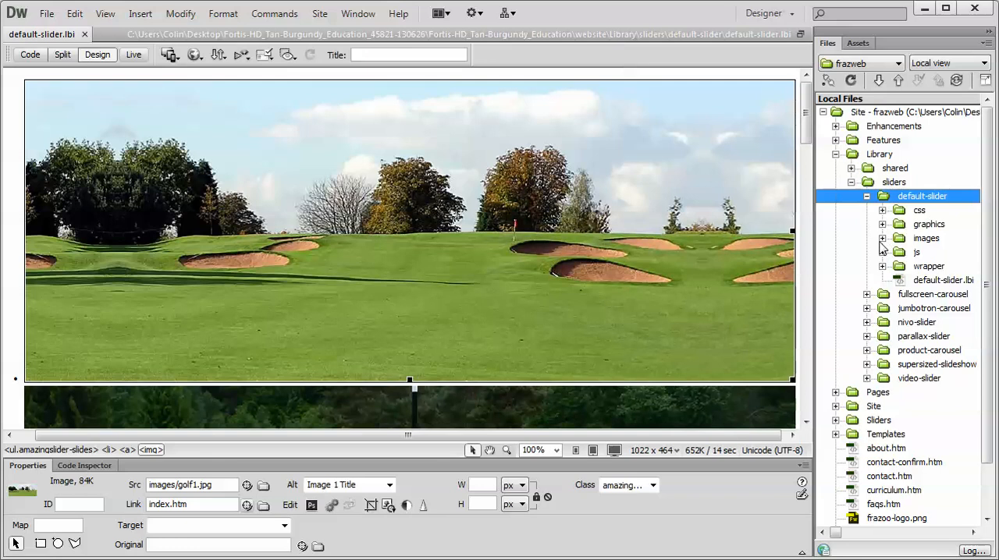
- Open default-slider.css to confirm max-width 990px, then open initslider-1.js
click(920, 210)
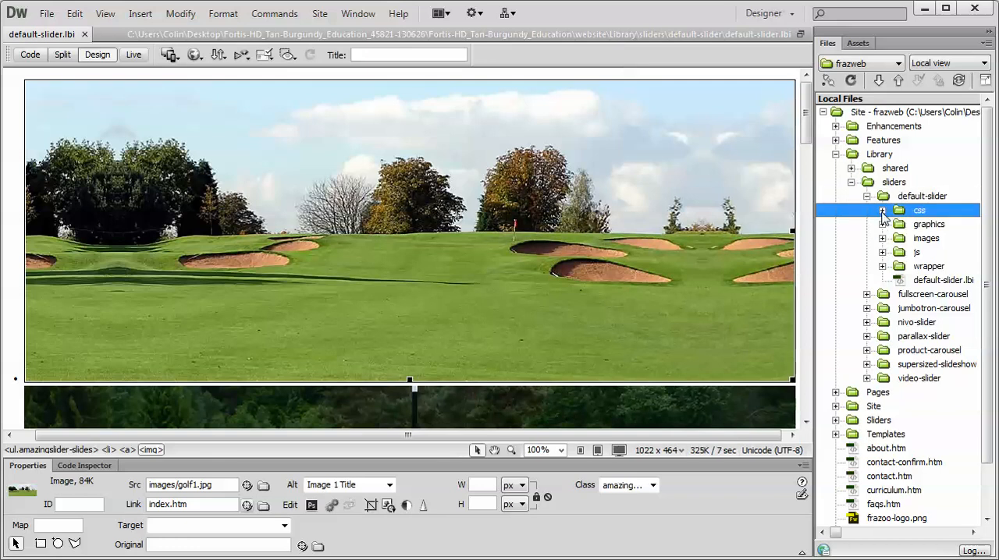
double_click(919, 224)
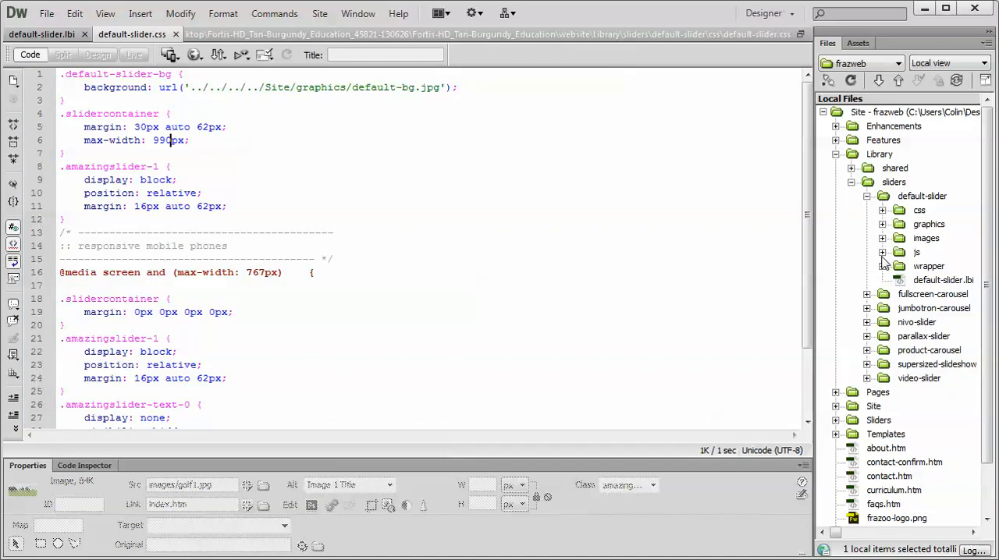
click(884, 252)
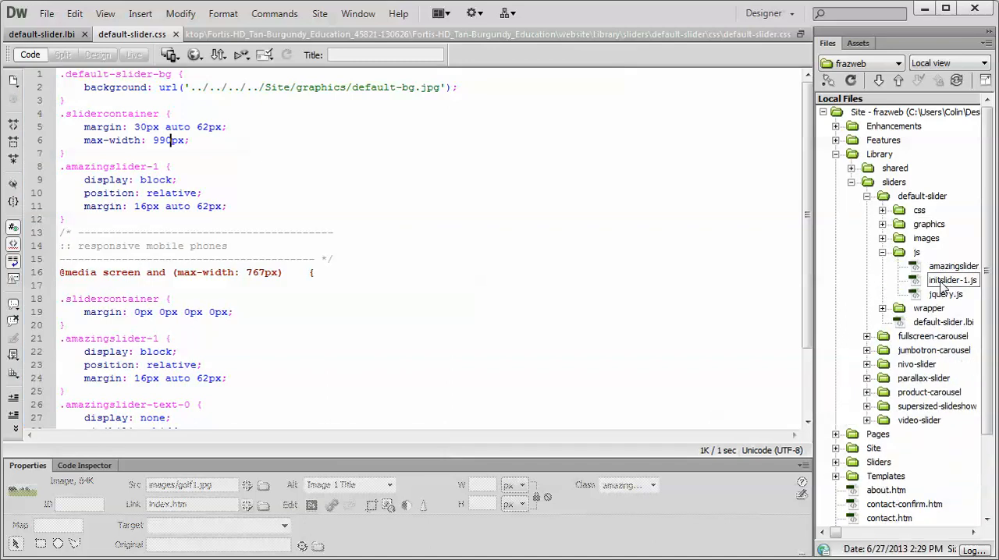
mouse_move(952, 285)
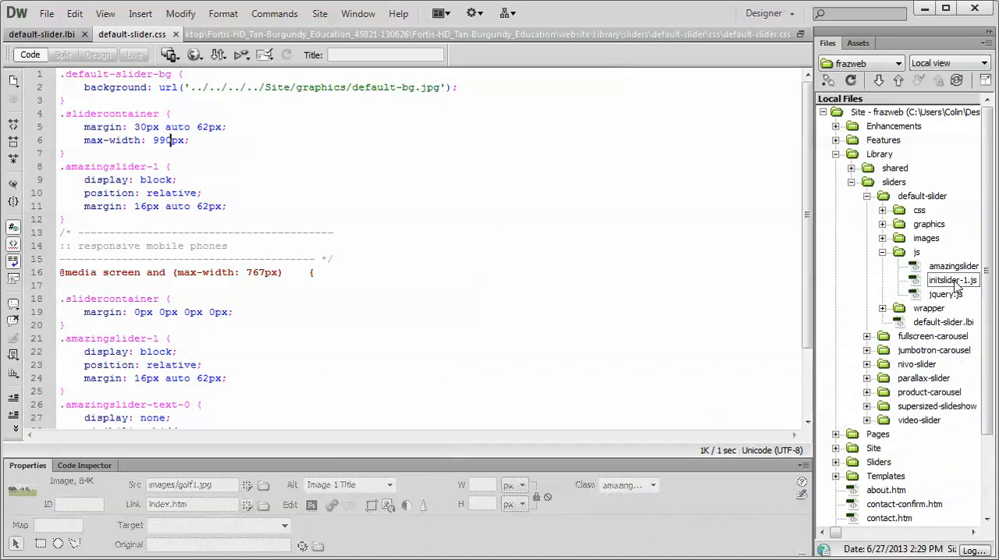
double_click(952, 280)
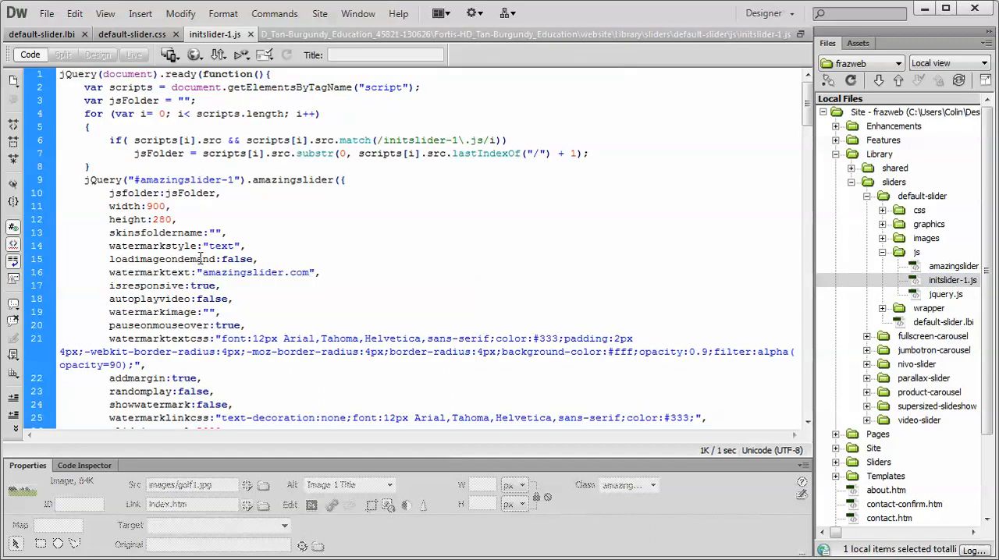
- In initslider-1.js, replace width 900 with 990 and height 280 with 390
double_click(156, 206)
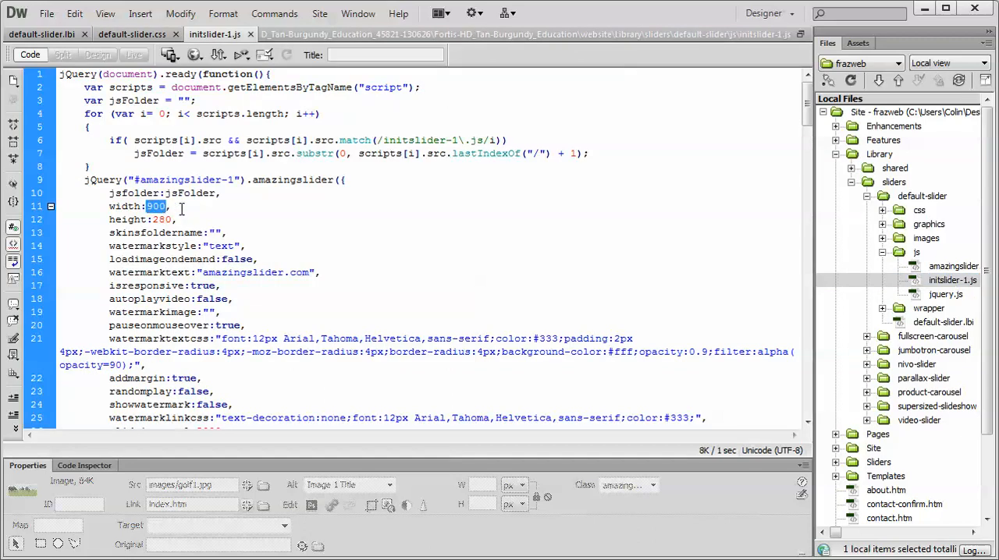
text(990)
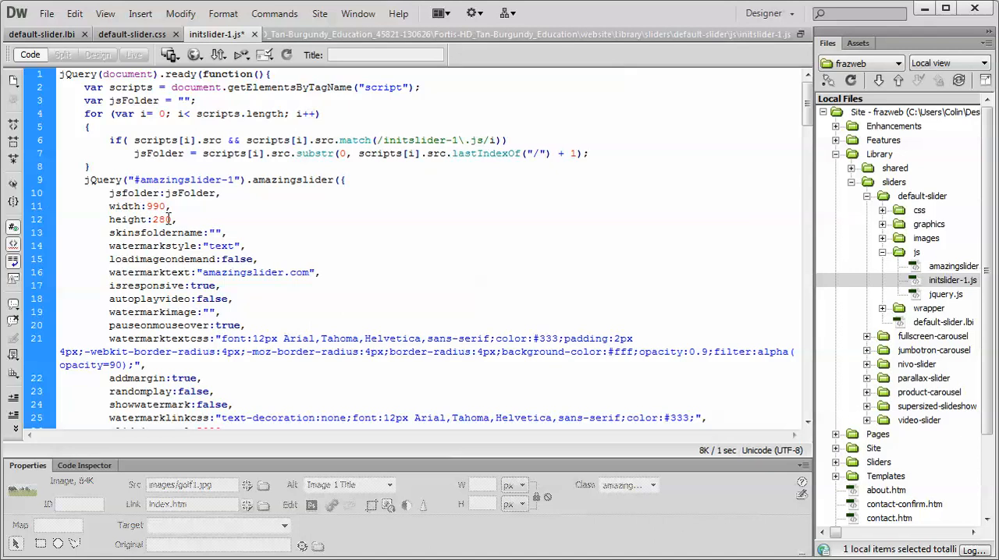
double_click(161, 220)
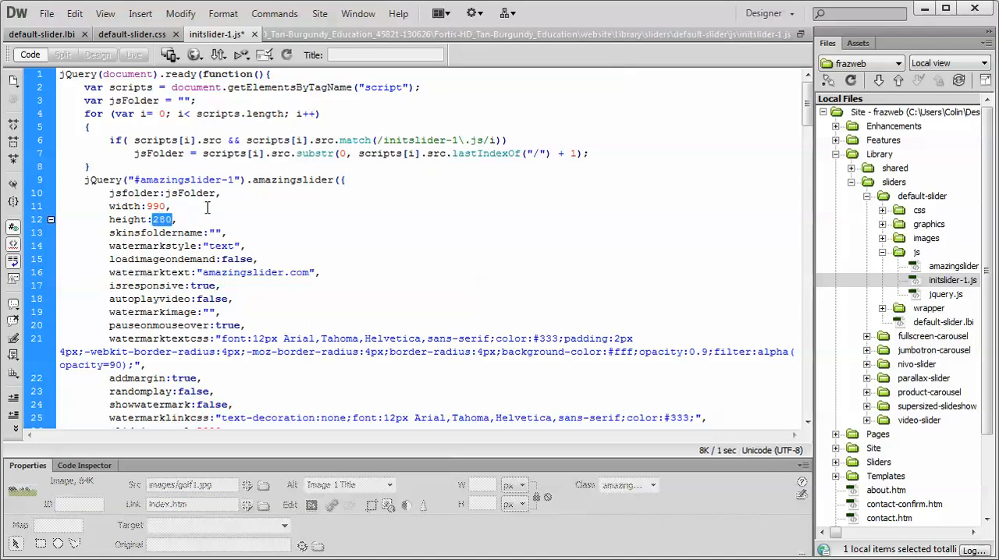
text(390)
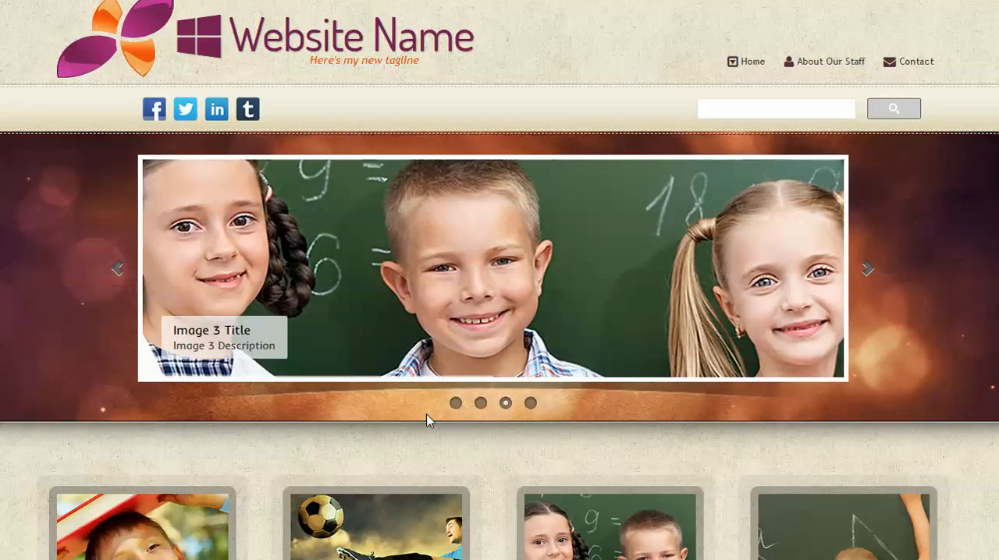
mouse_move(949, 157)
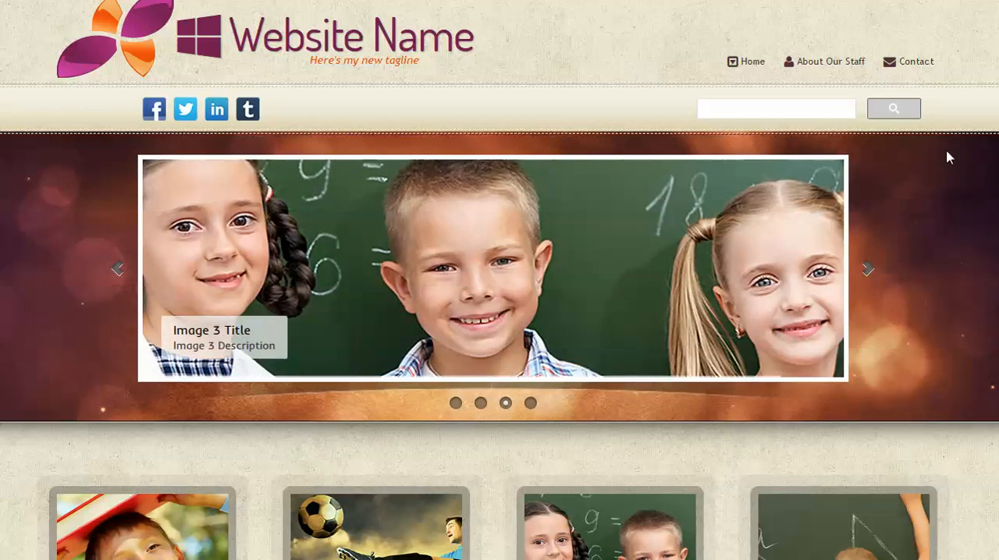